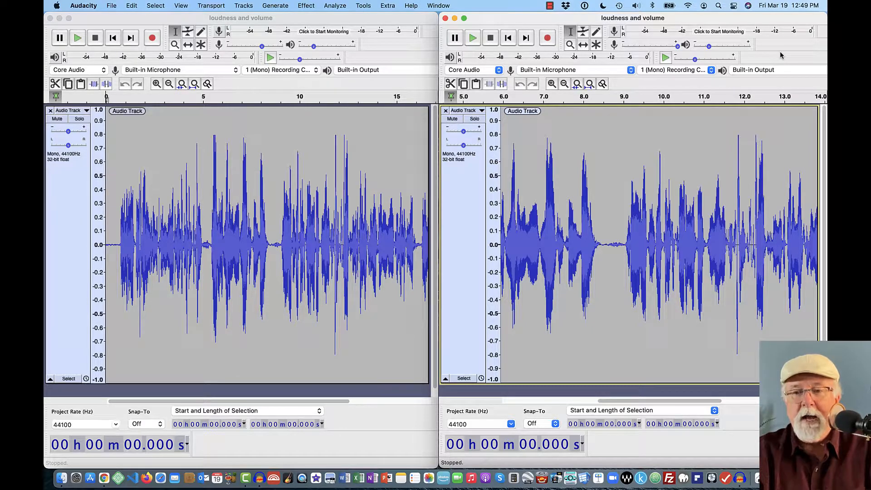
{"action": "mouse_move", "coordinate": [518, 21]}
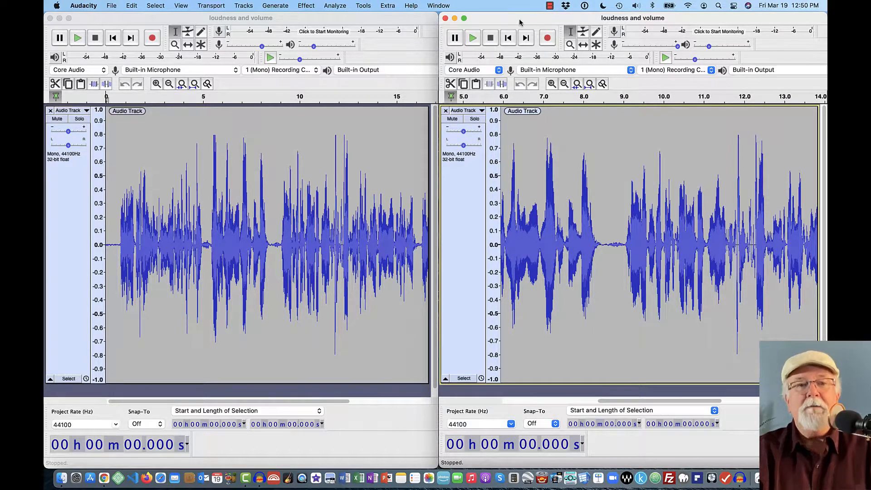
- Show the Tools menu of the left project window with its macro commands
{"action": "left_click", "coordinate": [363, 6]}
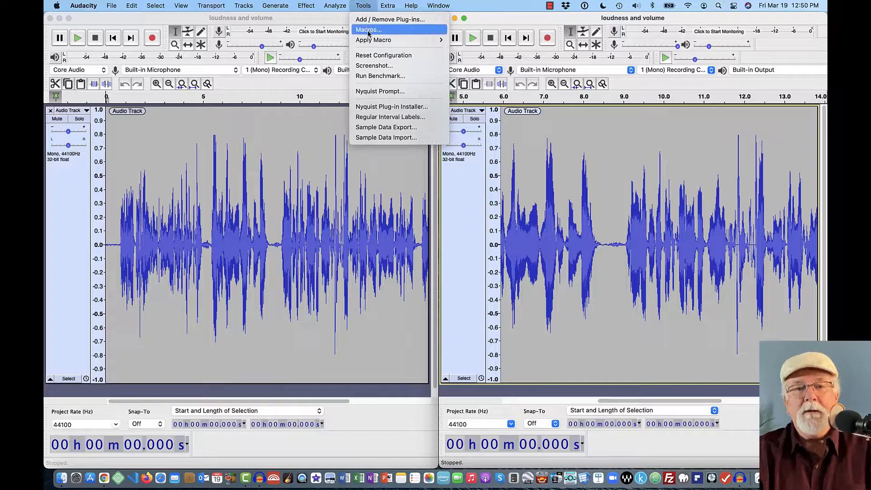
- Bring up Manage Macros listing five macros and Export WAV's nine steps
{"action": "left_click", "coordinate": [368, 29]}
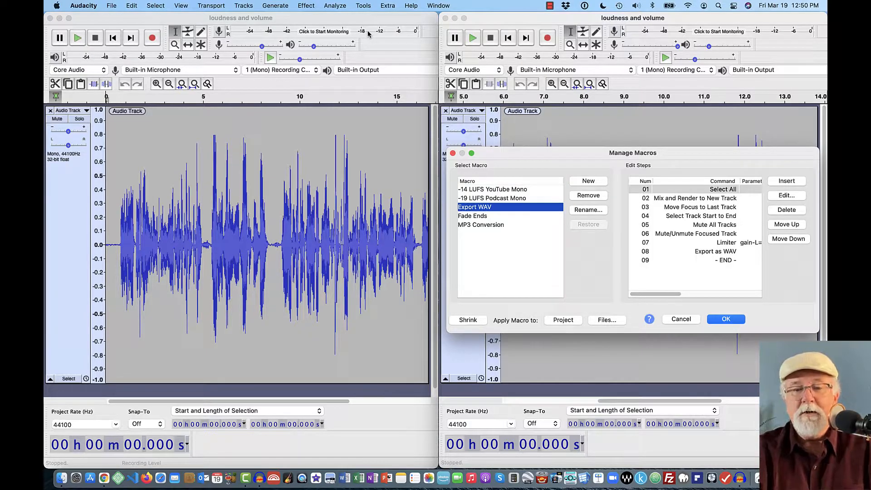
{"action": "mouse_move", "coordinate": [569, 156]}
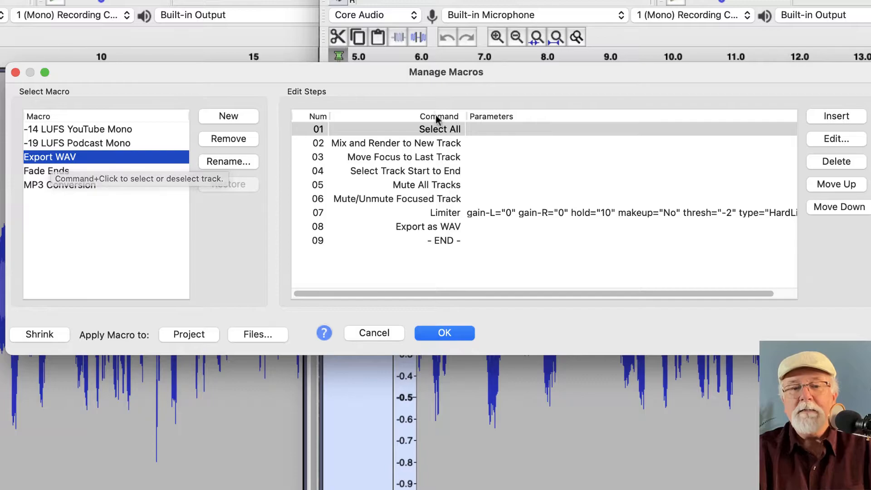
{"action": "mouse_move", "coordinate": [447, 244]}
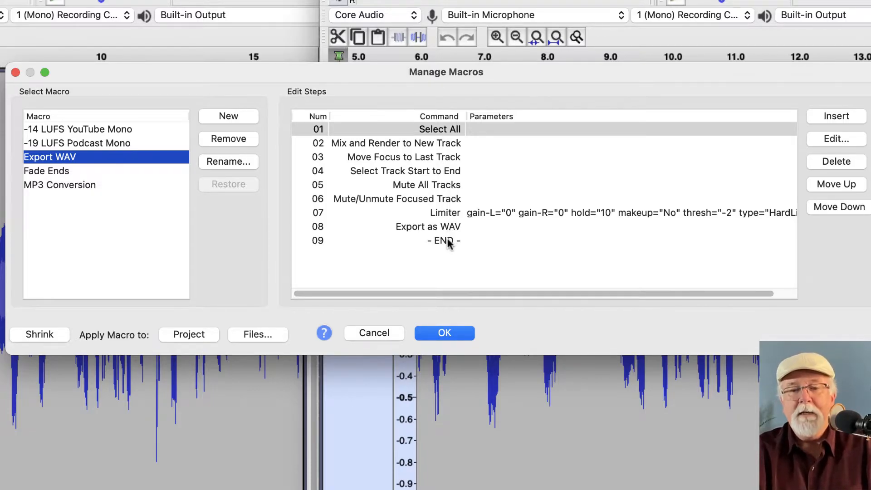
{"action": "mouse_move", "coordinate": [448, 244]}
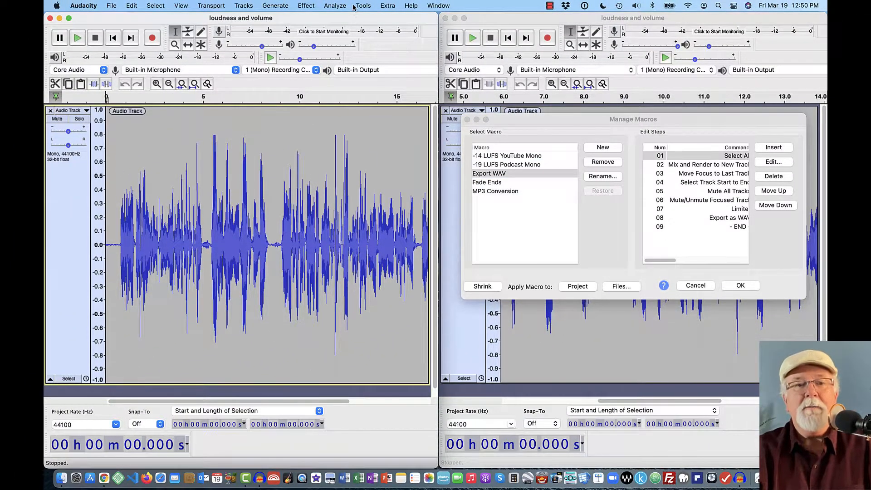
- Bring up the other version's Manage Macros dialog via Tools > Macros… beside the first
{"action": "left_click", "coordinate": [362, 5]}
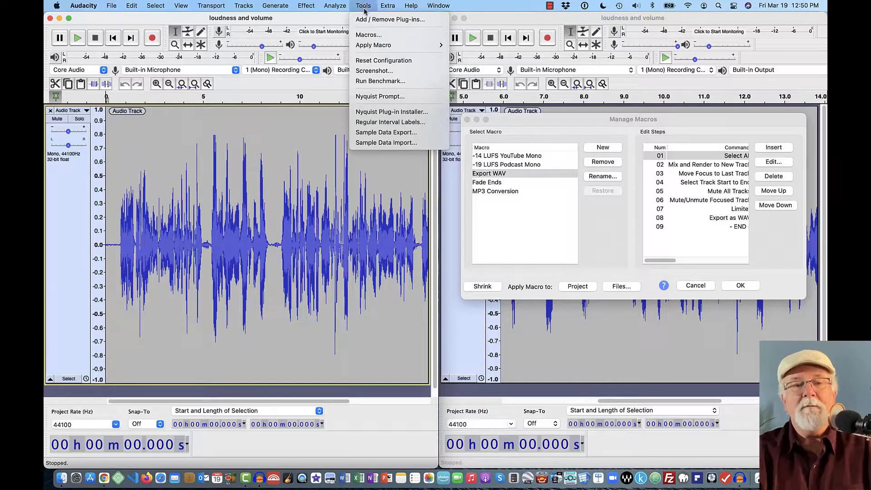
{"action": "left_click", "coordinate": [368, 34]}
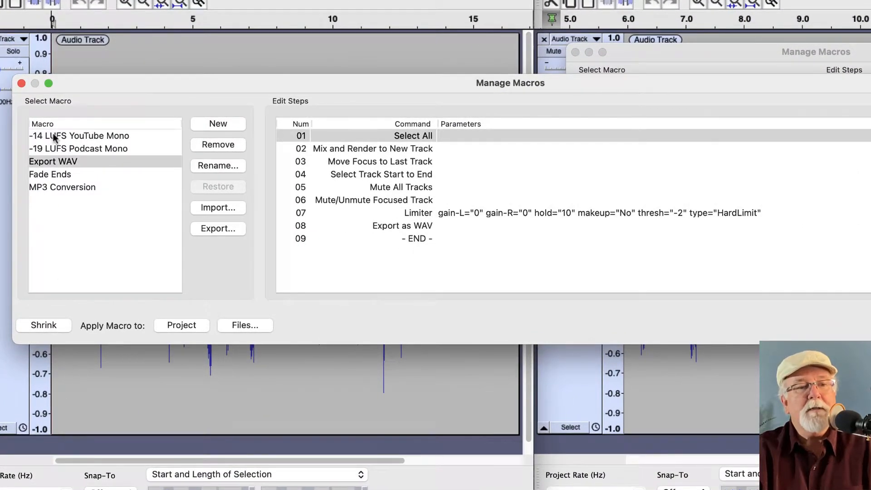
- Select the -14 LUFS YouTube Mono macro to display its ten steps
{"action": "left_click", "coordinate": [79, 135]}
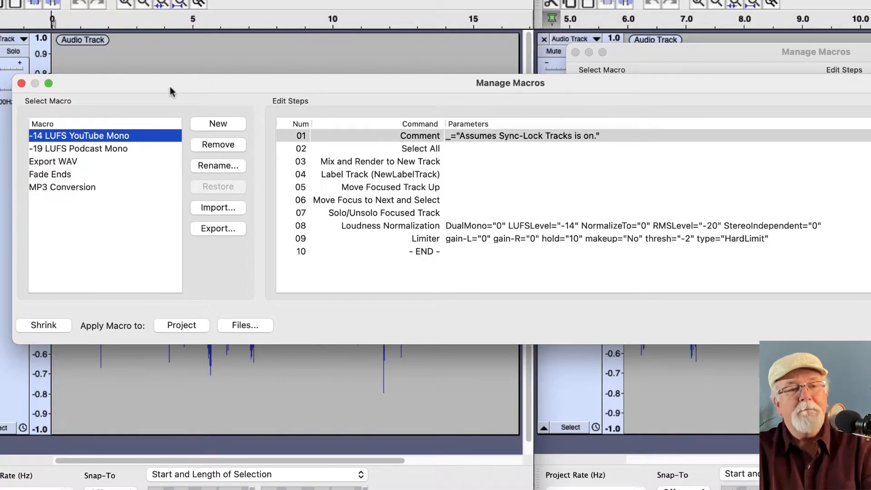